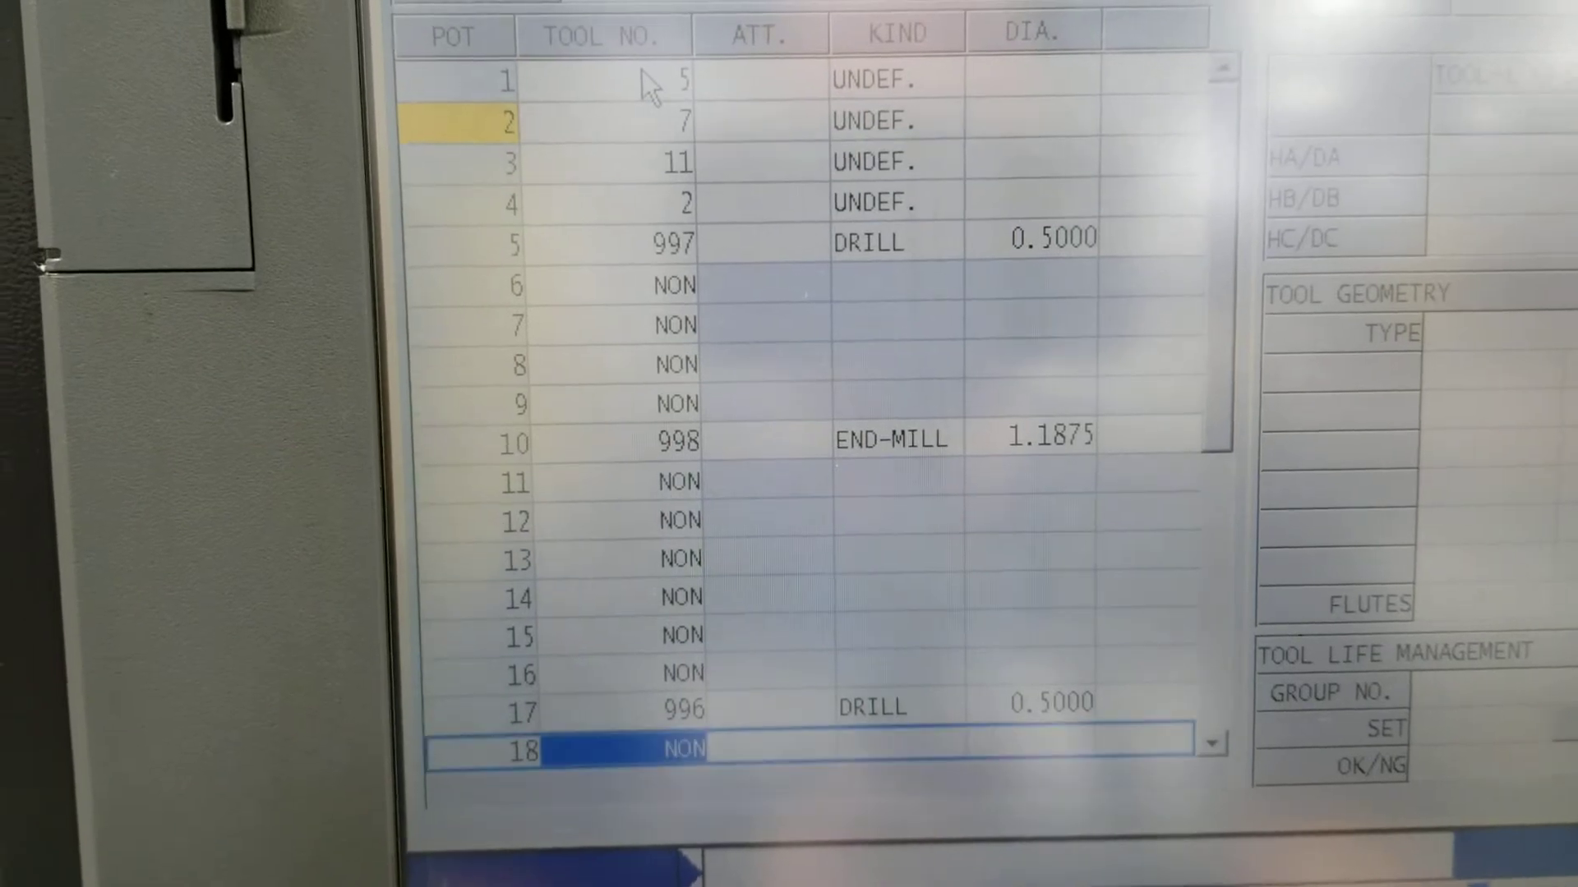
- Confirm the selected tool in the SEARCH/FILTER menu with F7 OK so it becomes active
scroll(down, 3)
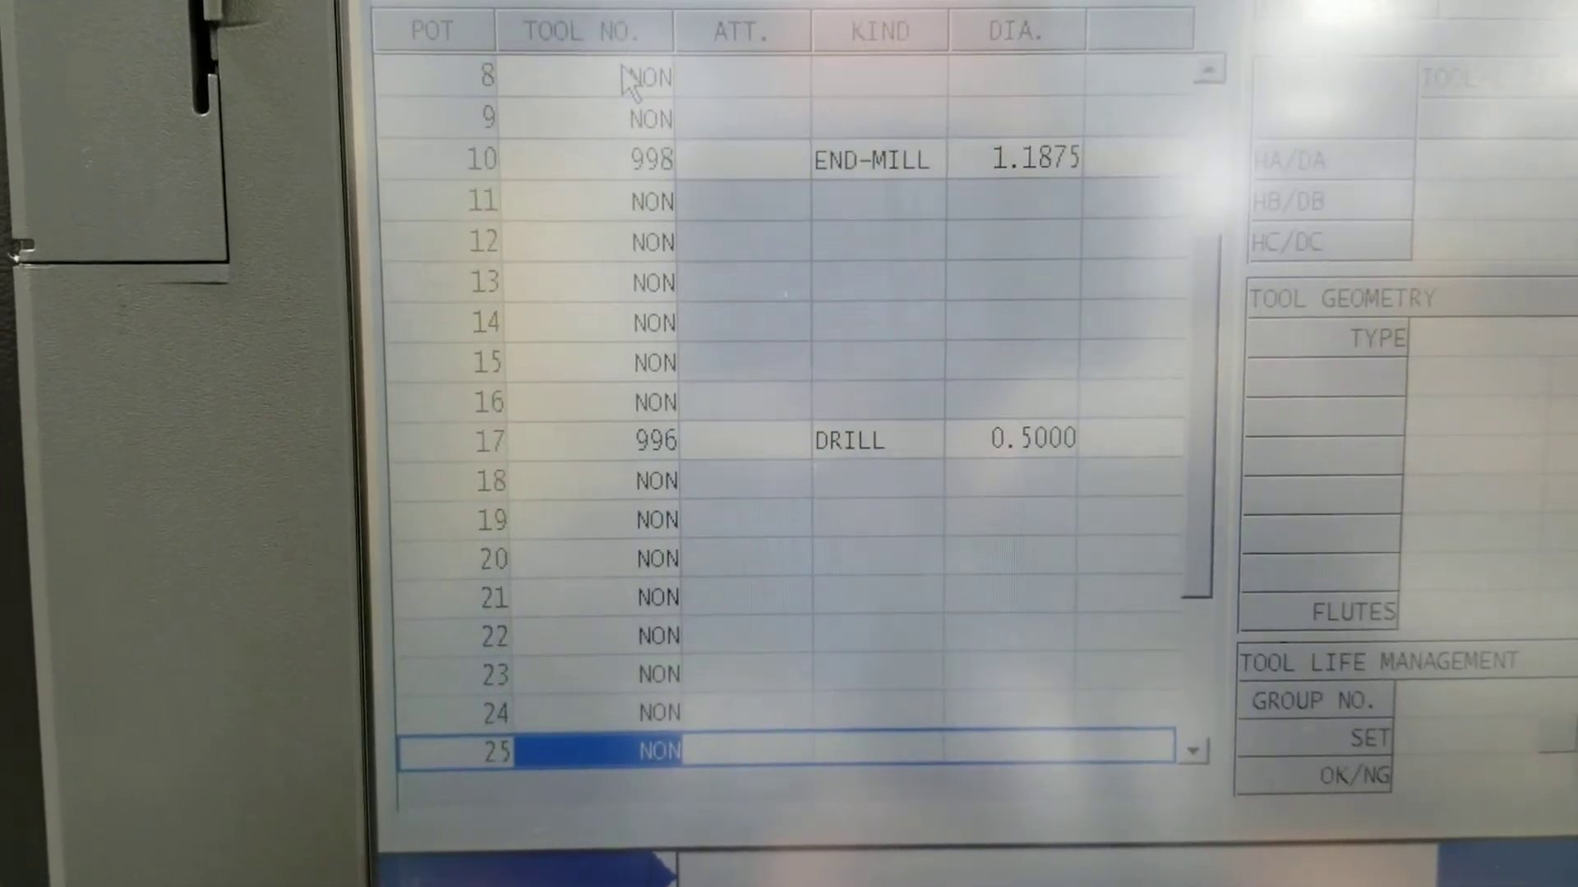
scroll(down, 3)
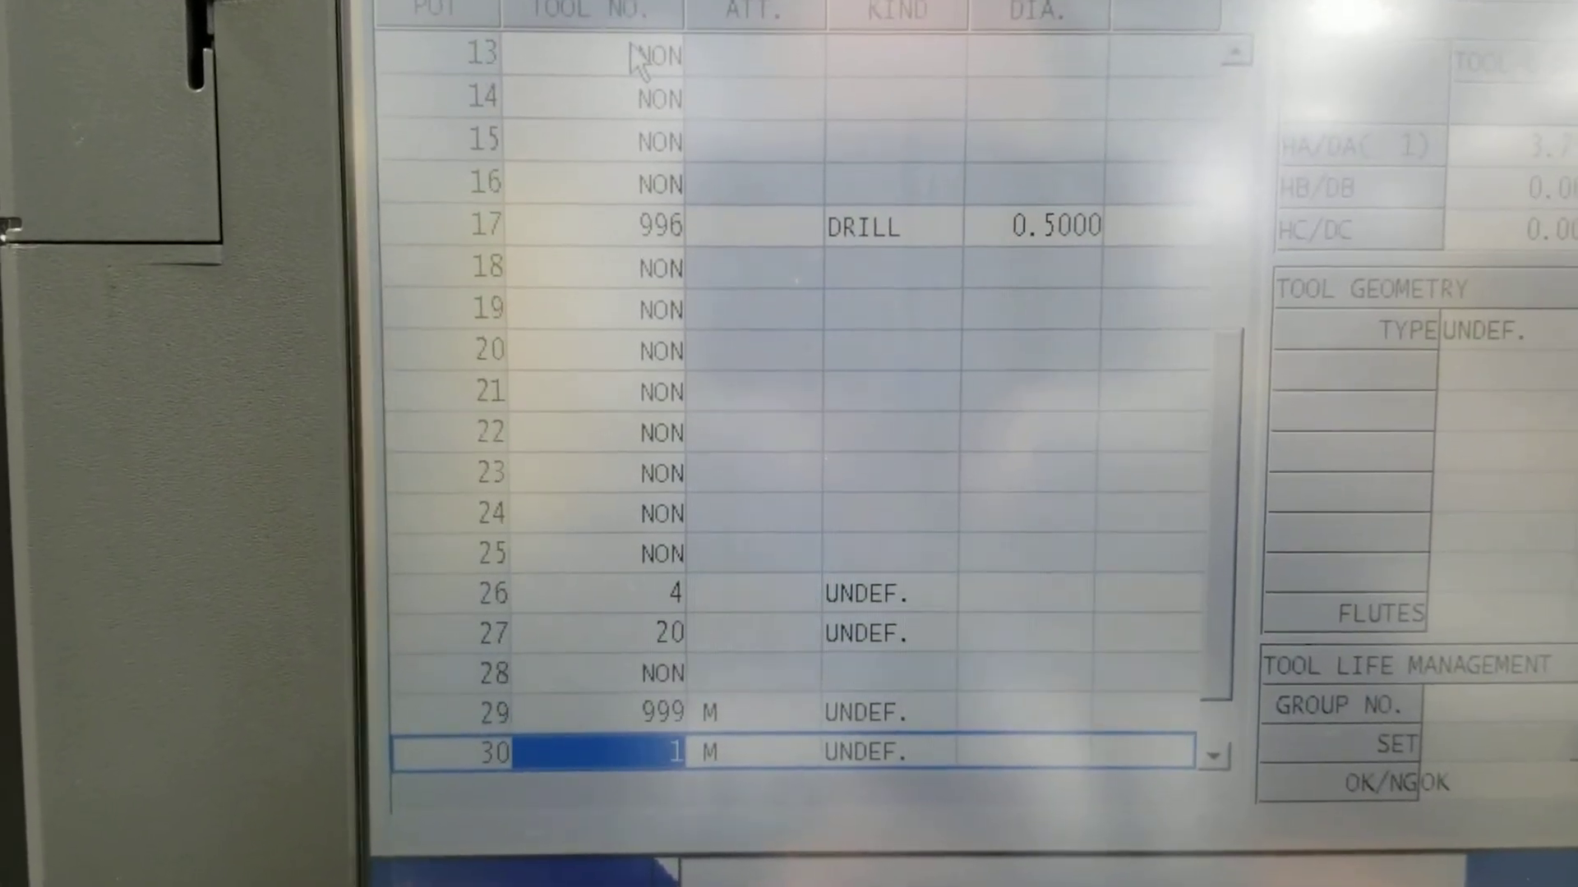
scroll(up, 3)
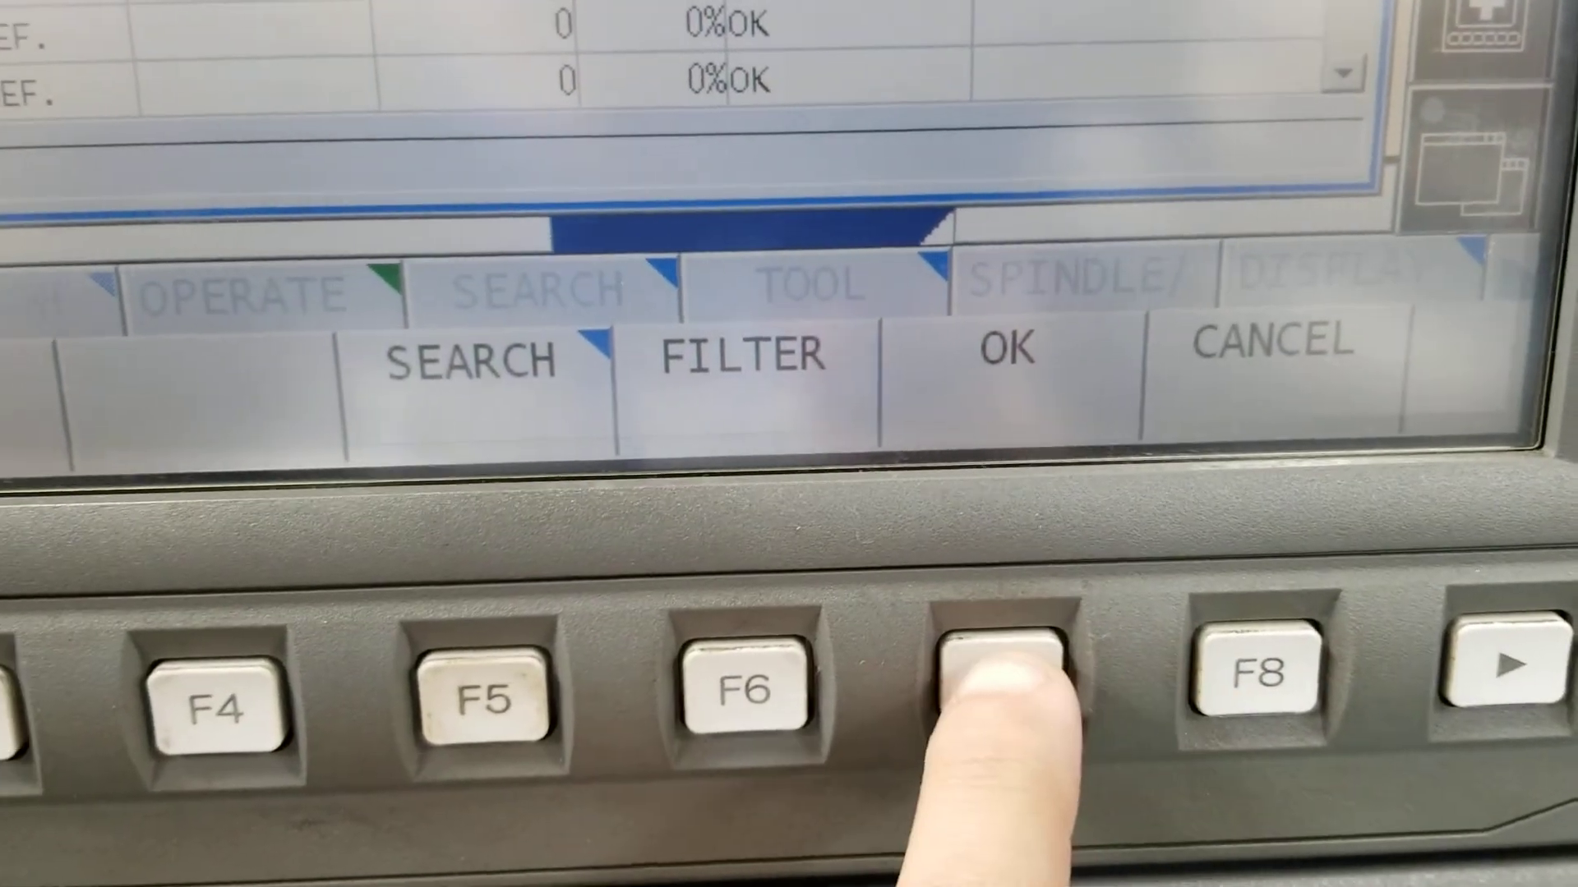
click(1006, 694)
text(3/8 DR)
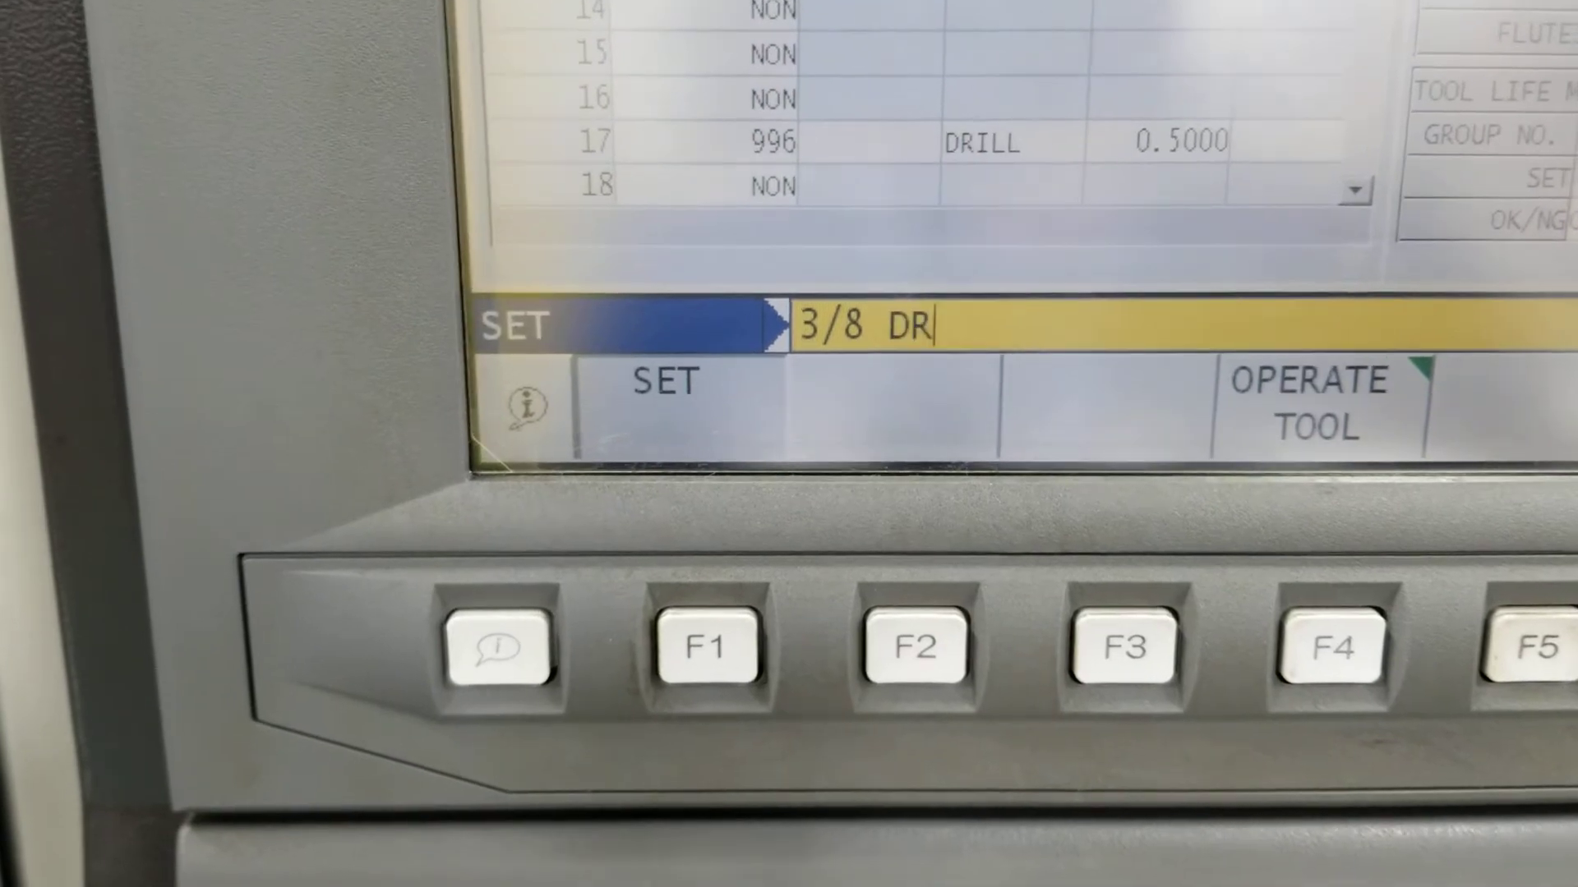
- Complete the tool name on the SET entry line to read '3/8 DRILL'
text(ILL)
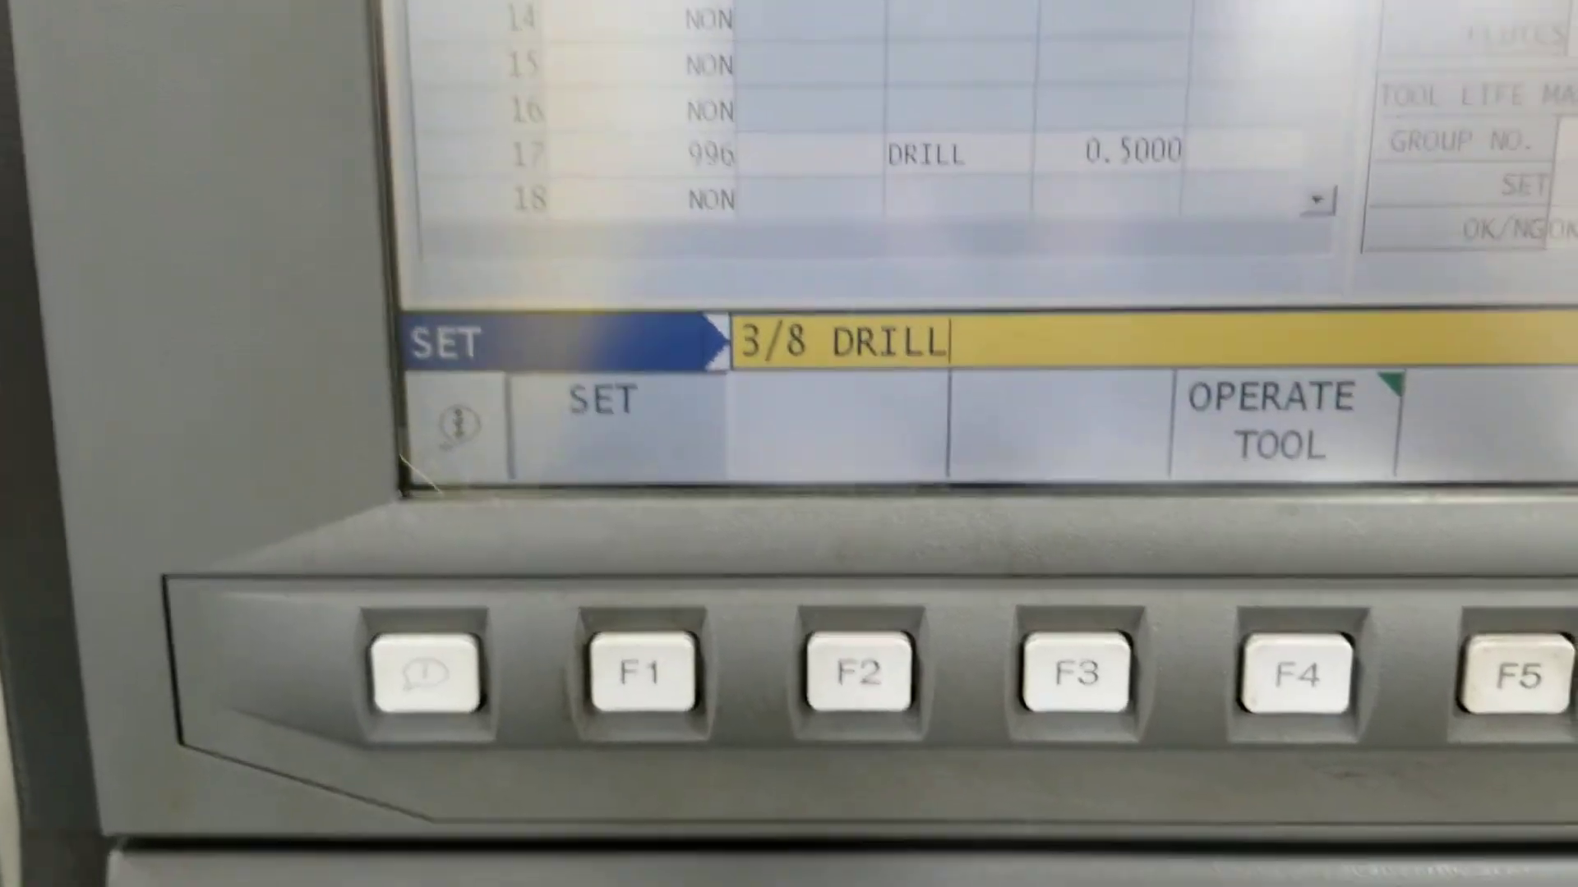